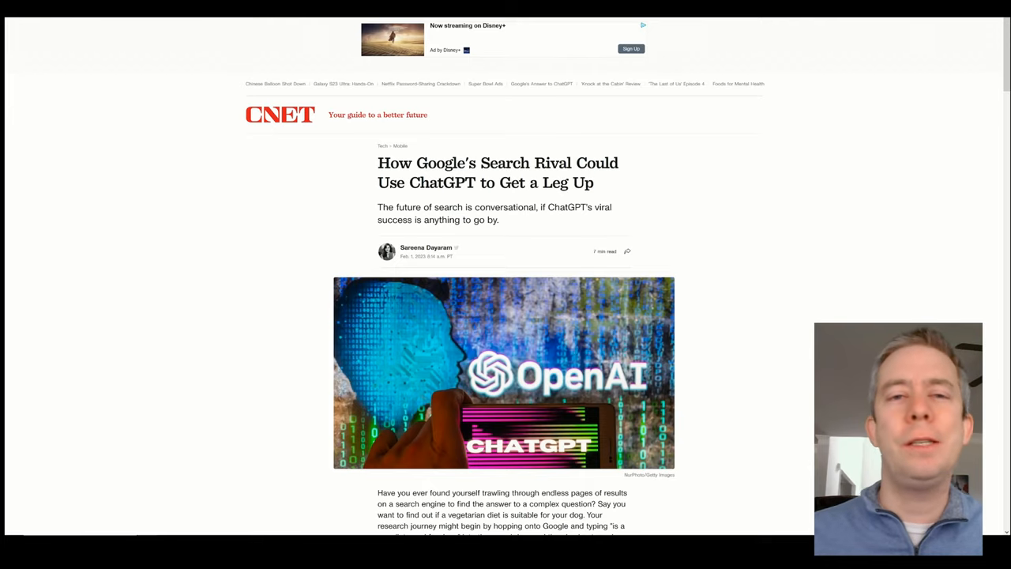
Step: Compose the /imagine prompt 'logo lightbulb and a gear, wooden --stylize 1000' for submission
double_click(460, 183)
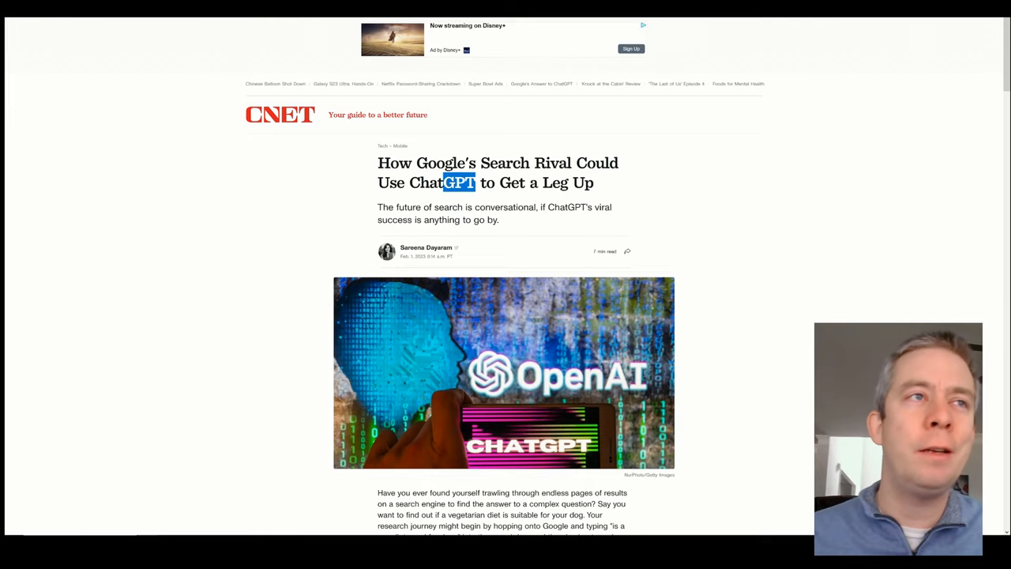
scroll(down, 3)
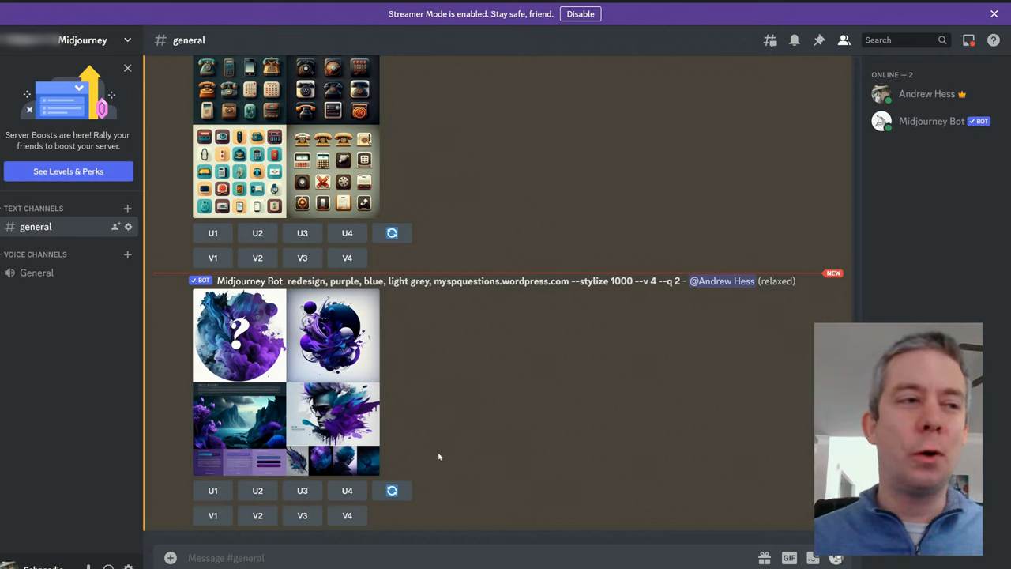
mouse_move(452, 417)
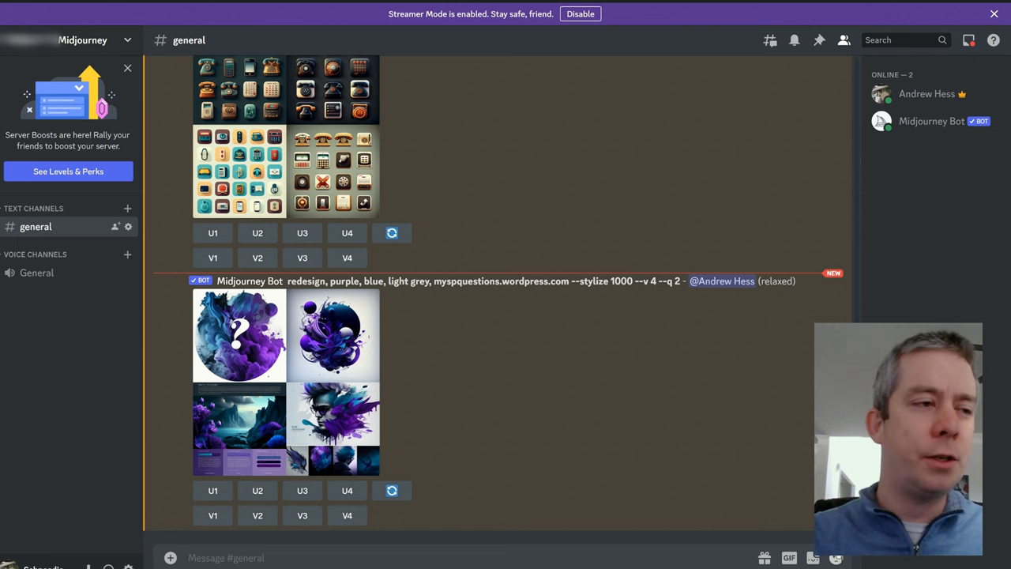
text(/imagine prompt)
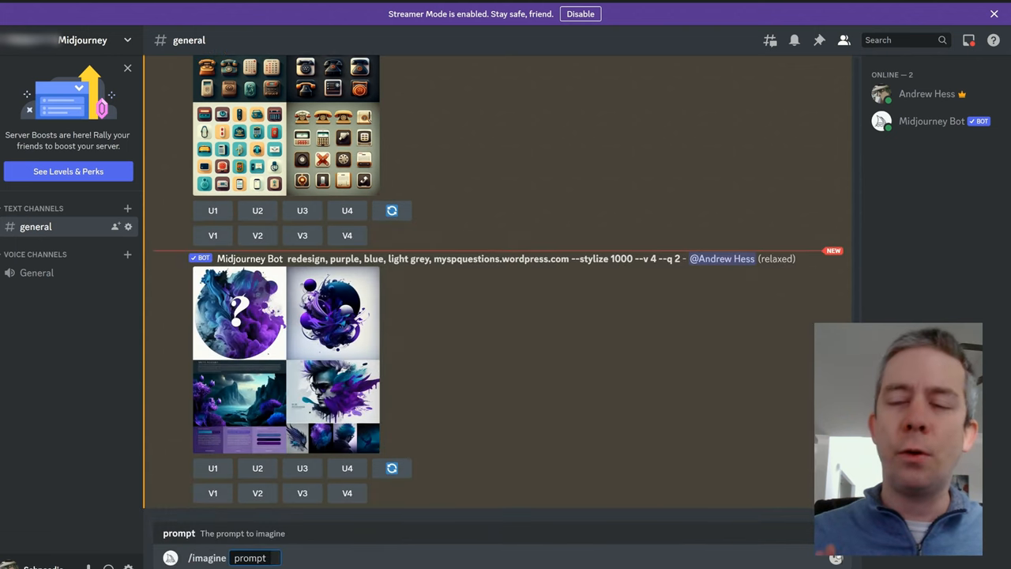
text(logo)
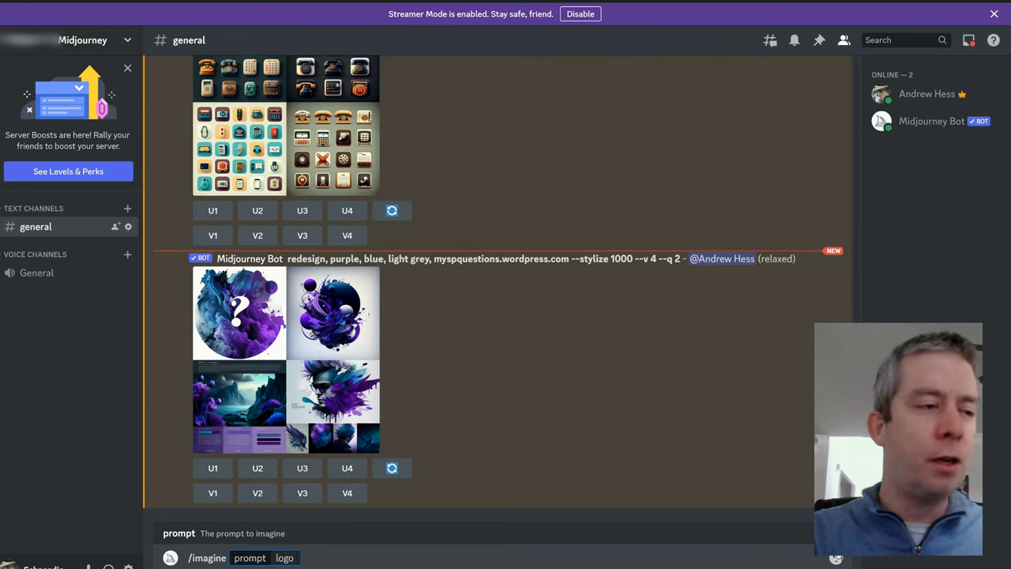
text(lightbulb)
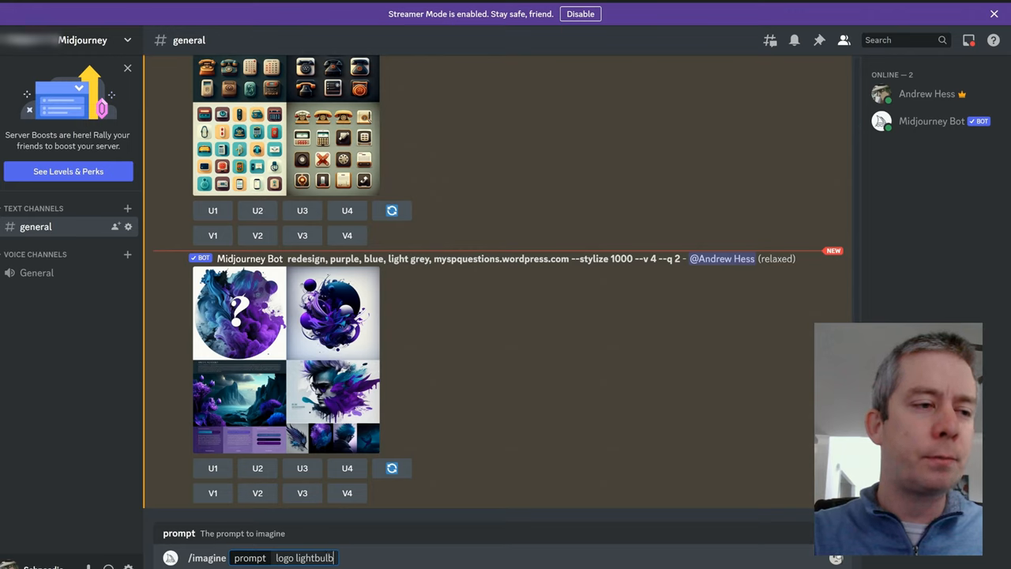
text(and)
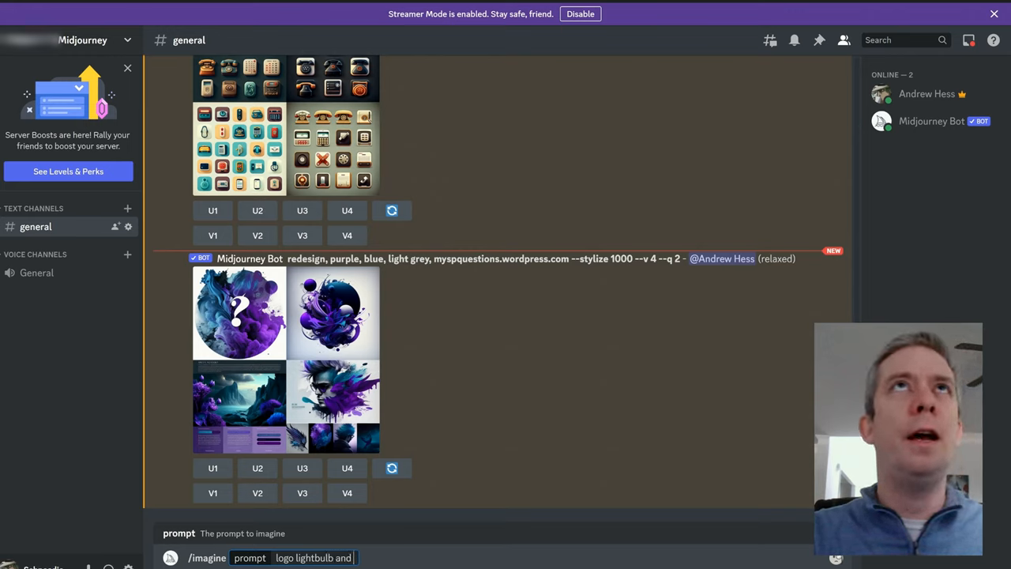
text(a gear, wooden)
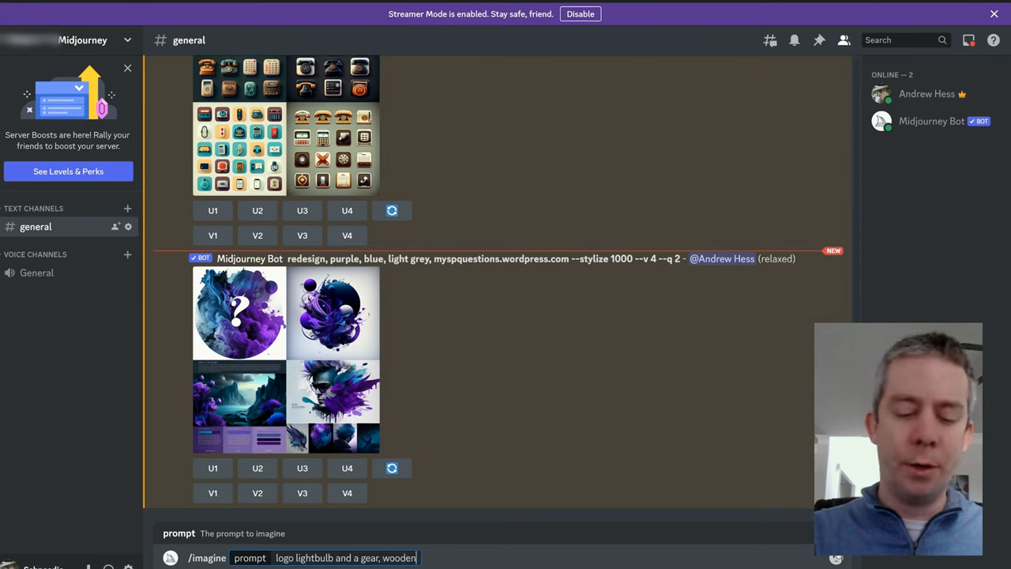
text(--stylize 1000)
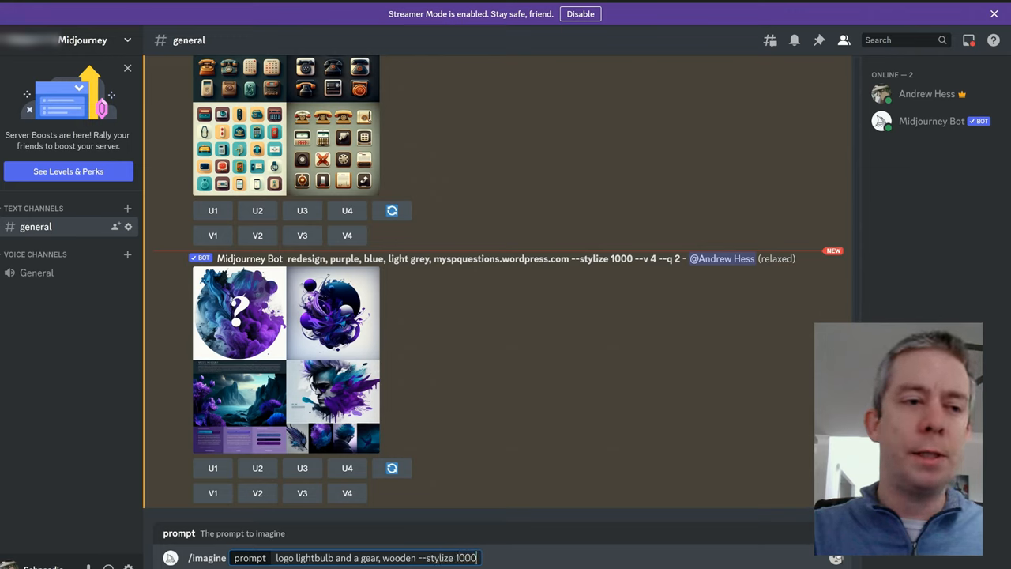
text(--)
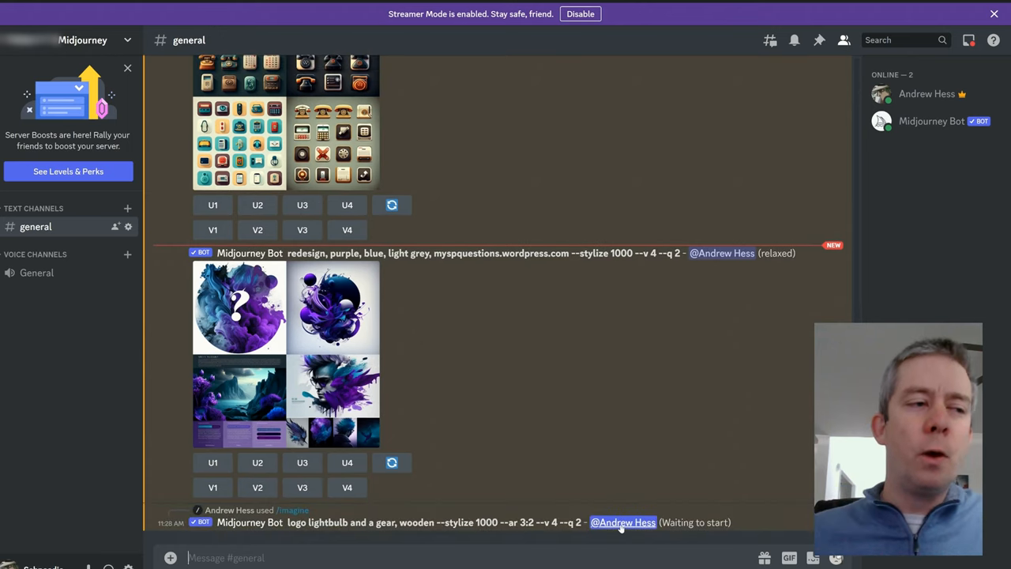
mouse_move(891, 142)
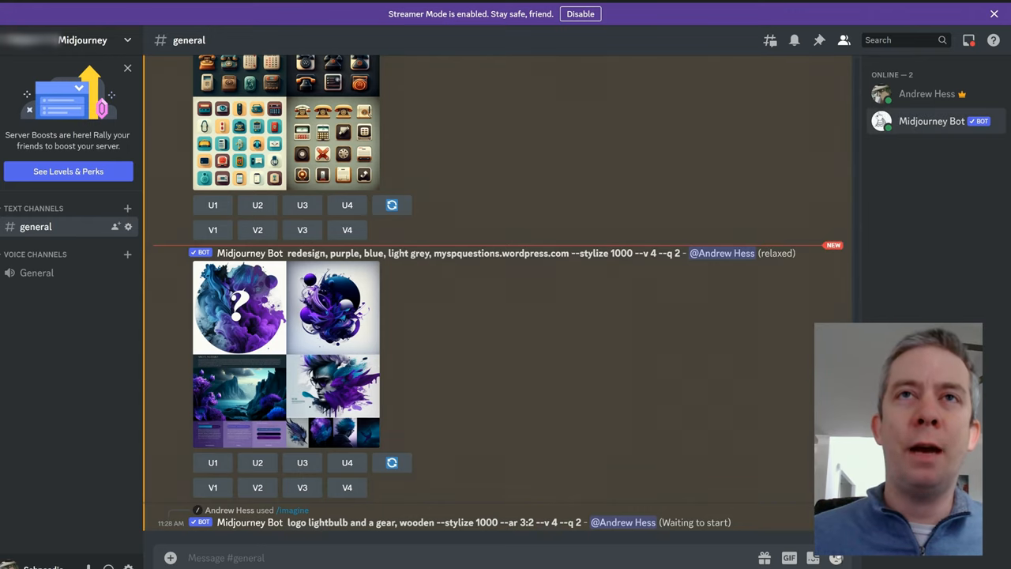
mouse_move(619, 319)
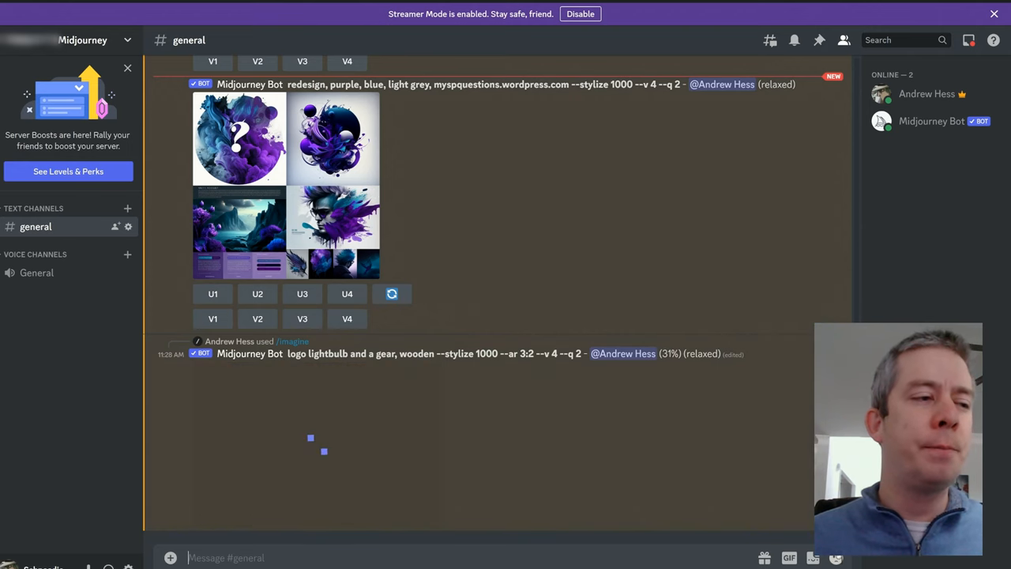
Step: Begin a new /imagine prompt starting 'logo small light…' after the logo grid renders
text(/imagine prompt)
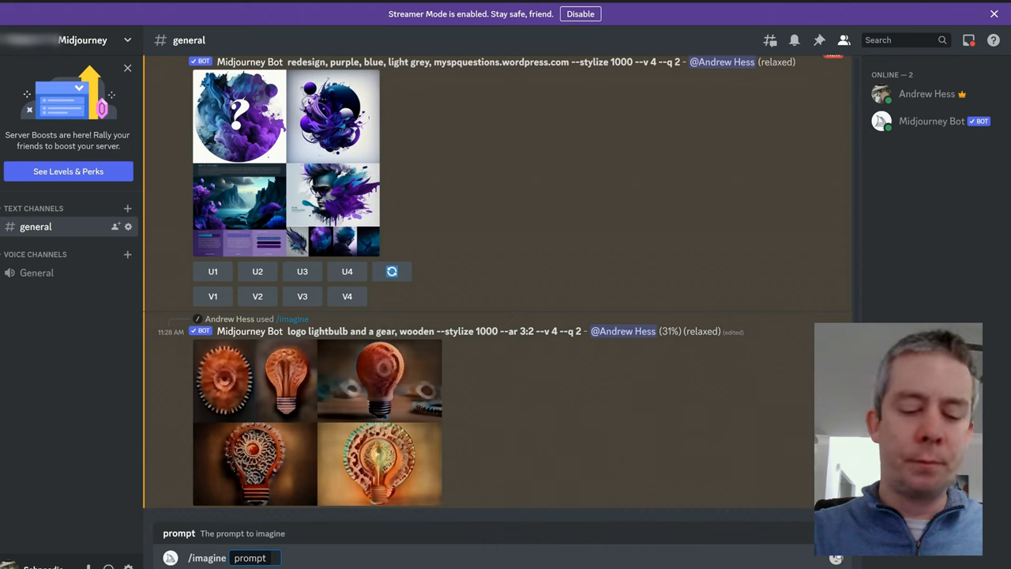
text(logo small ligh)
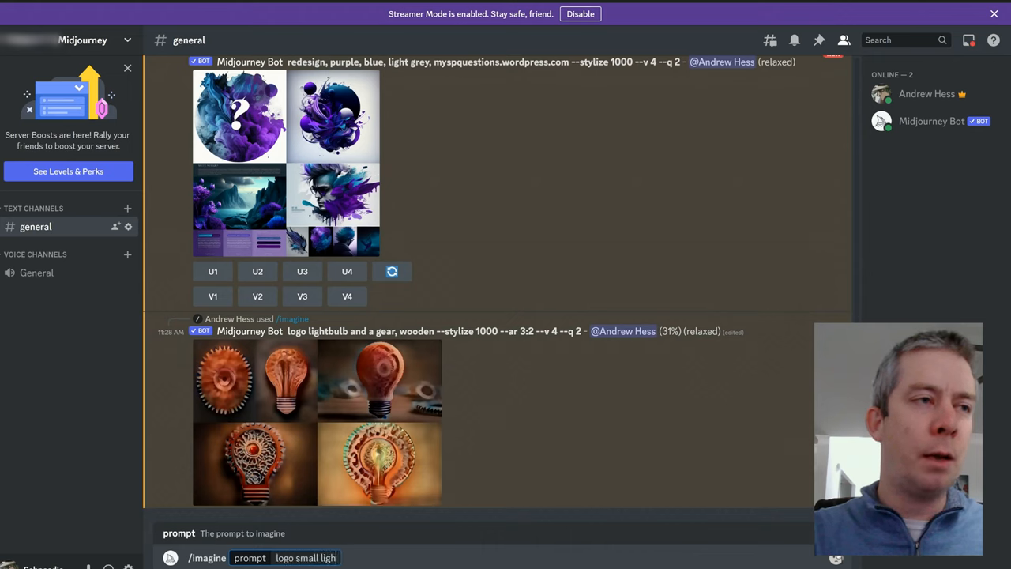
text(t)
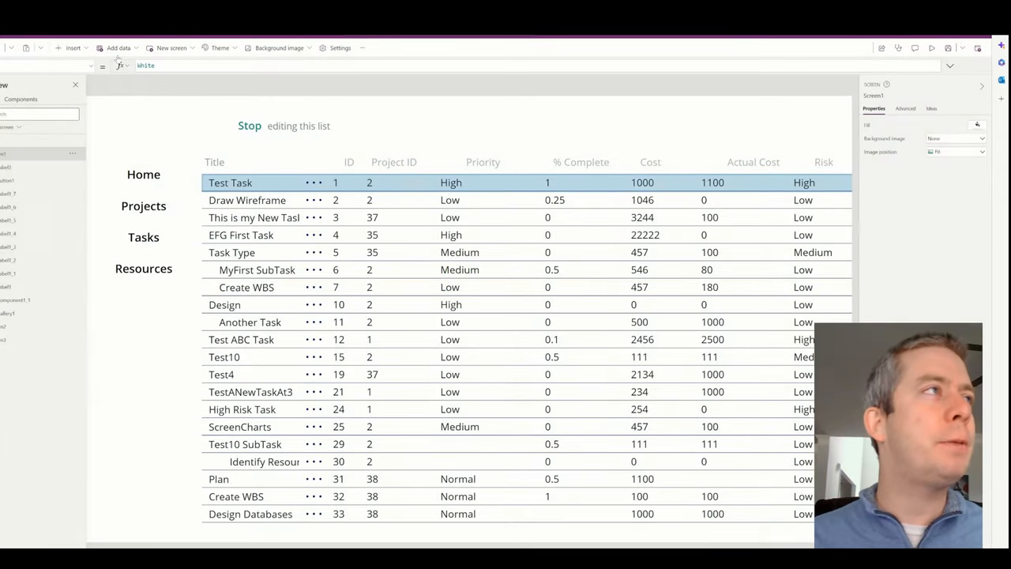
Step: Insert an Image control top-left and set it to the lightbulb-gear logo file
click(71, 47)
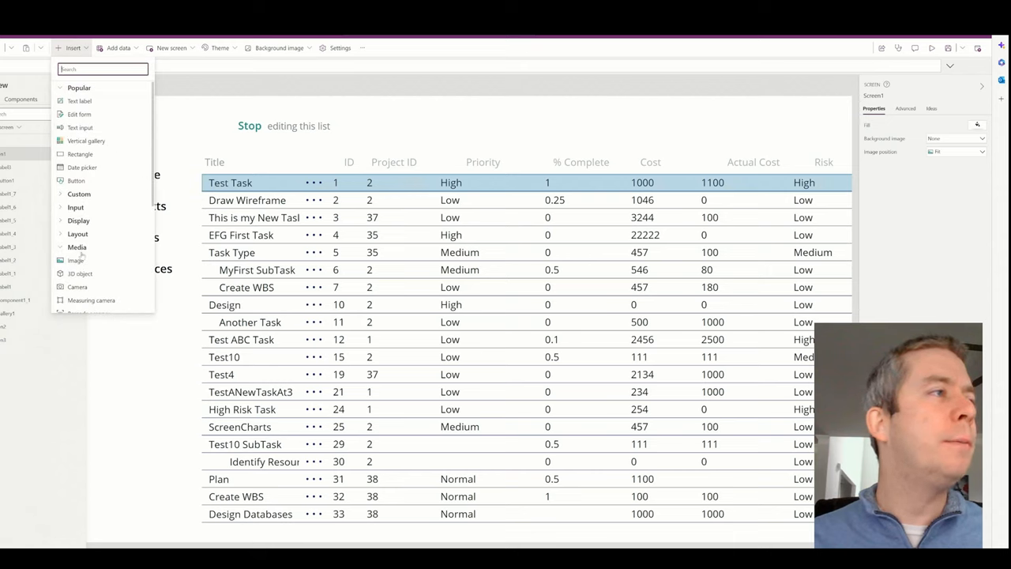
click(76, 259)
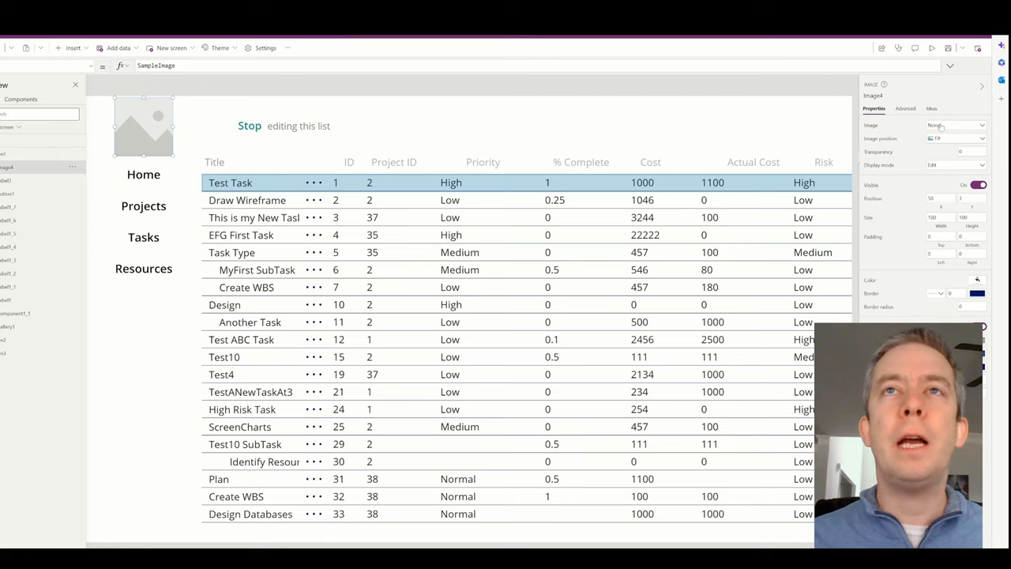
click(956, 125)
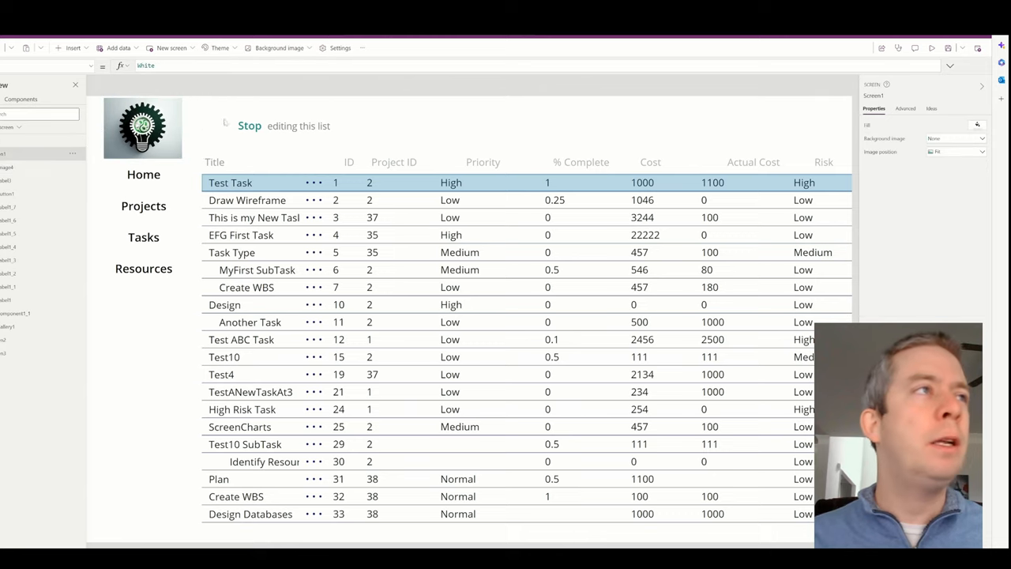
Step: Select the logo image to resize it and rearrange the navigation around it
click(142, 127)
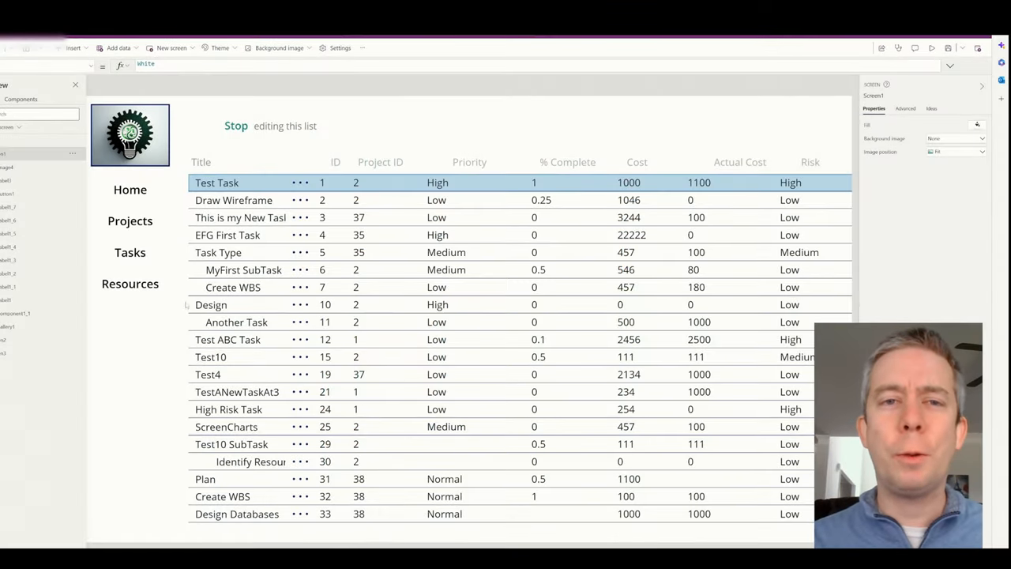
Step: Insert the calendar_icon image, shrink it and position it below the Resources link
click(73, 48)
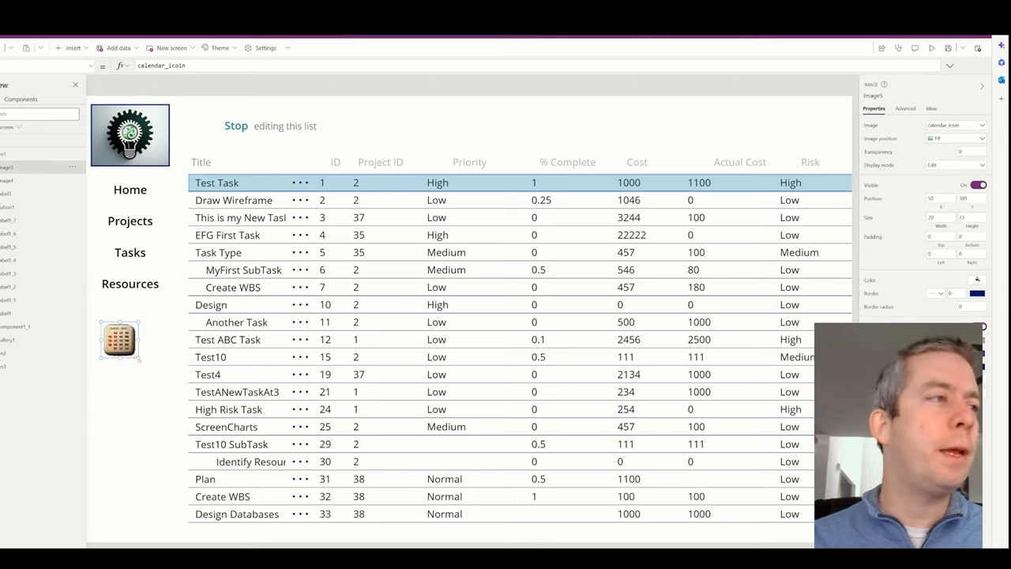
drag(120, 340, 150, 357)
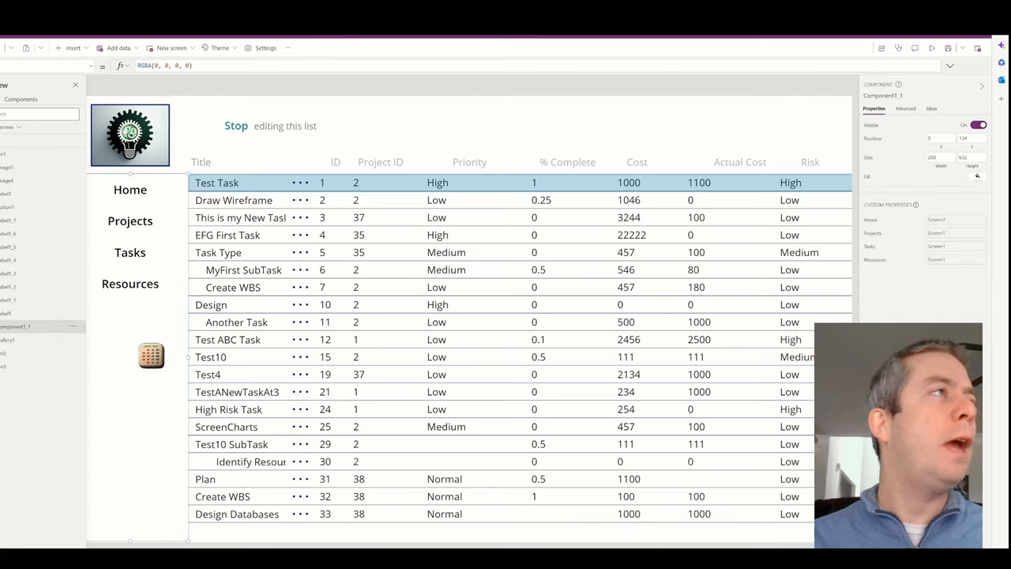
click(73, 47)
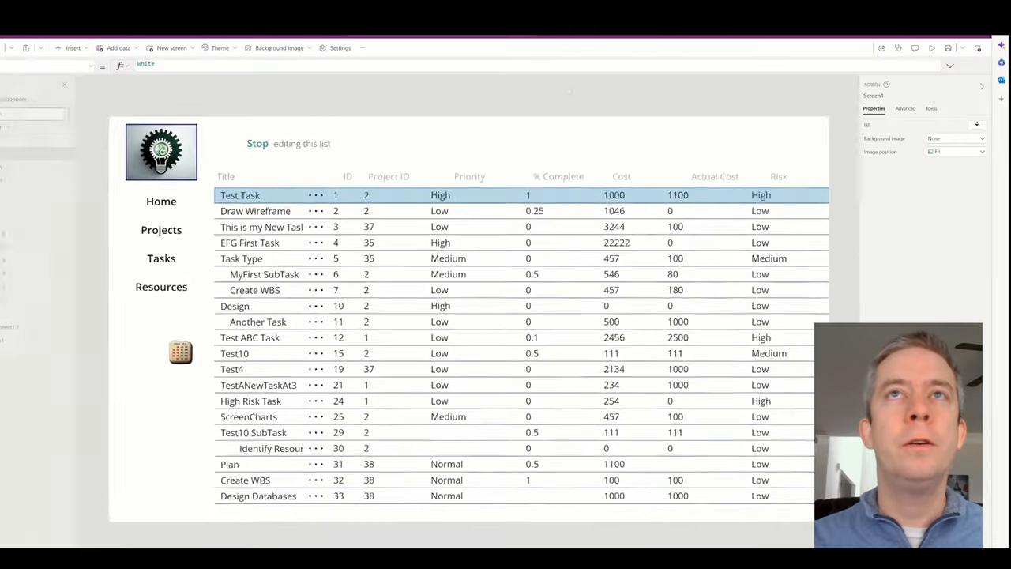
Step: Insert a Button, shrink and move it onto the calendar icon, then preview the app
click(73, 47)
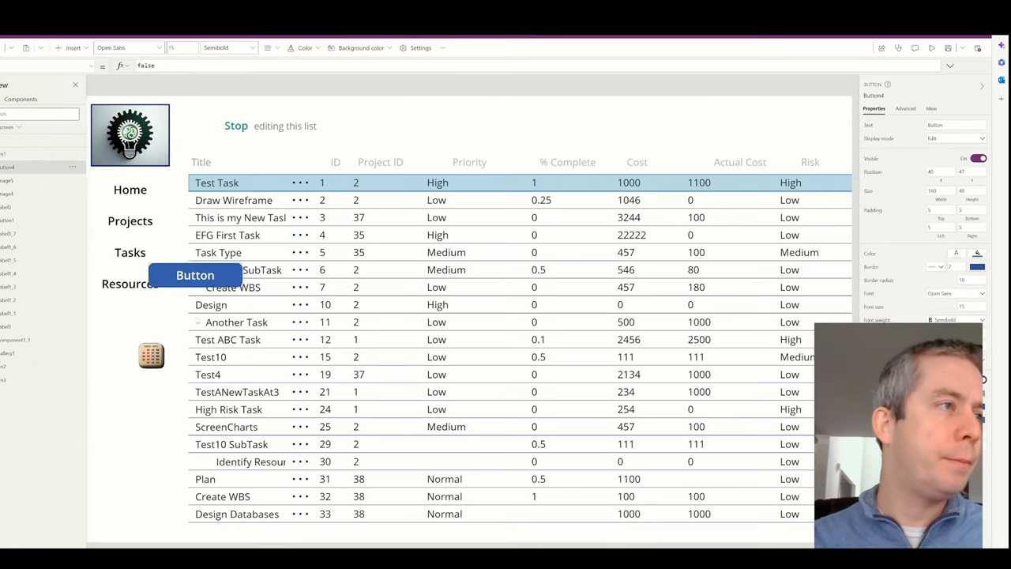
drag(196, 274, 180, 354)
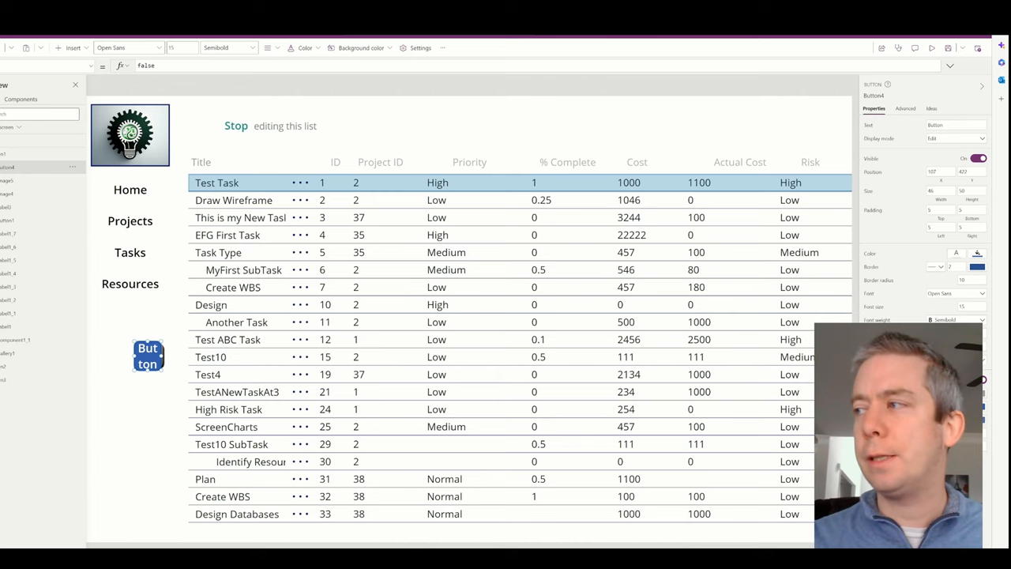
scroll(down, 3)
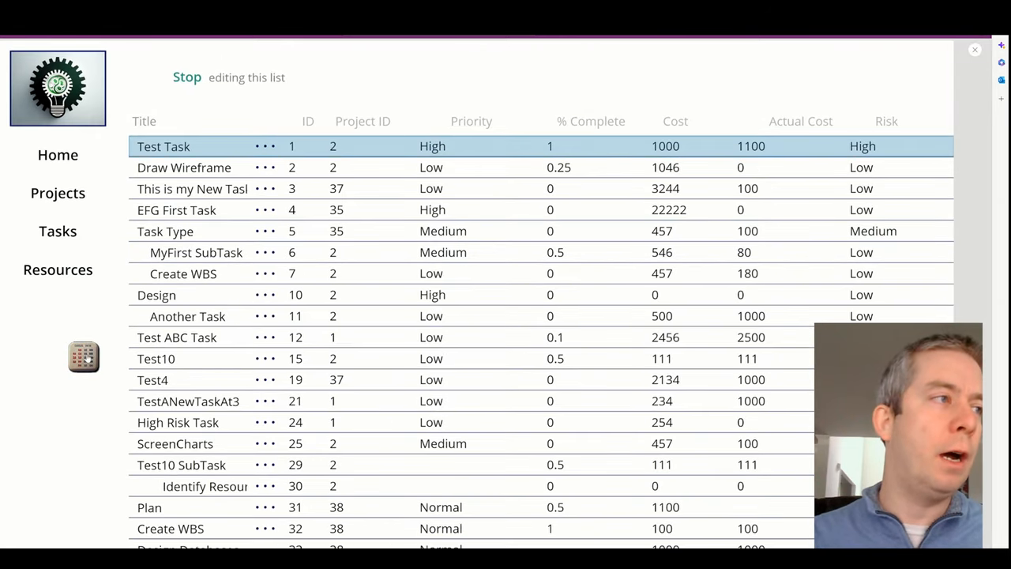
Step: Pick the Test10 SubTask row in preview, then close preview to return to the editor
click(181, 464)
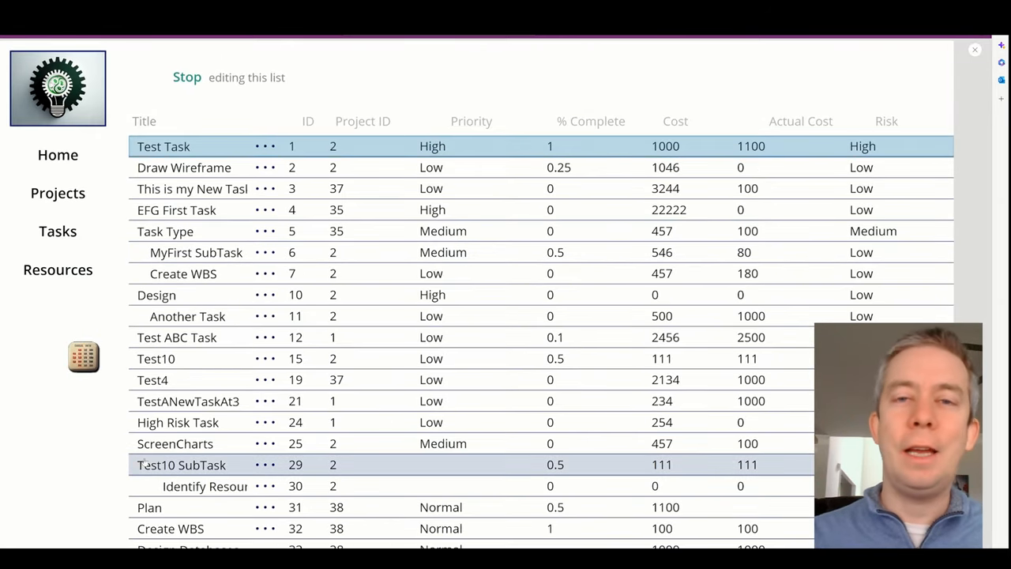
click(180, 464)
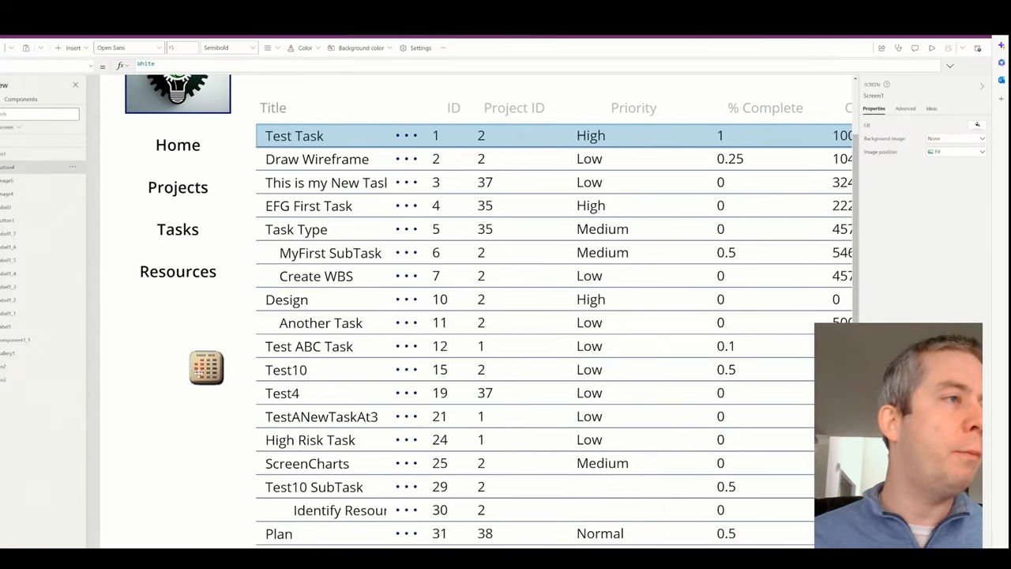
click(205, 366)
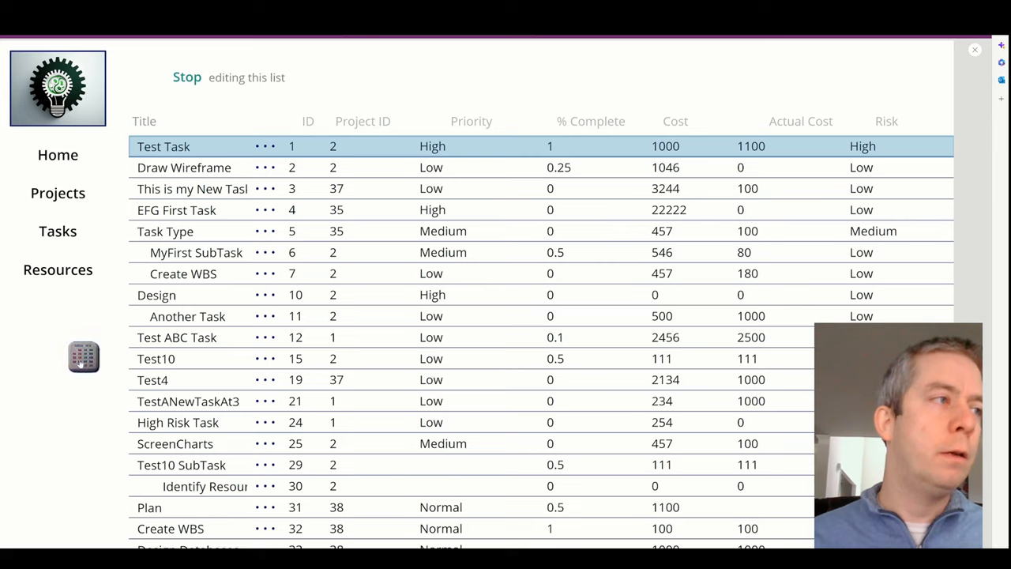
mouse_move(117, 485)
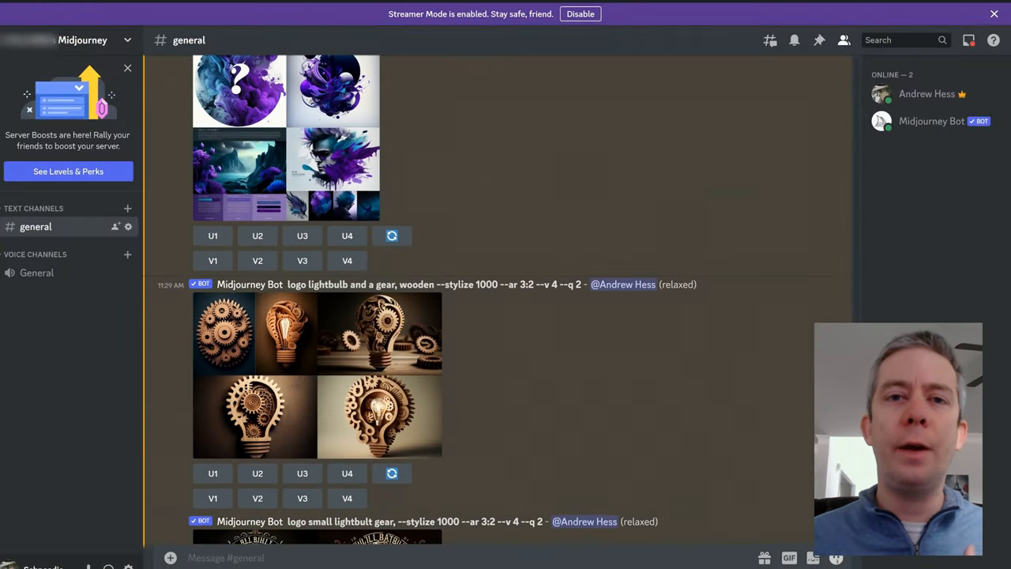
Step: Compose the prompt 'PowerBI Dashboard, blue, grey, lightblue, pie charts' for Midjourney
scroll(down, 3)
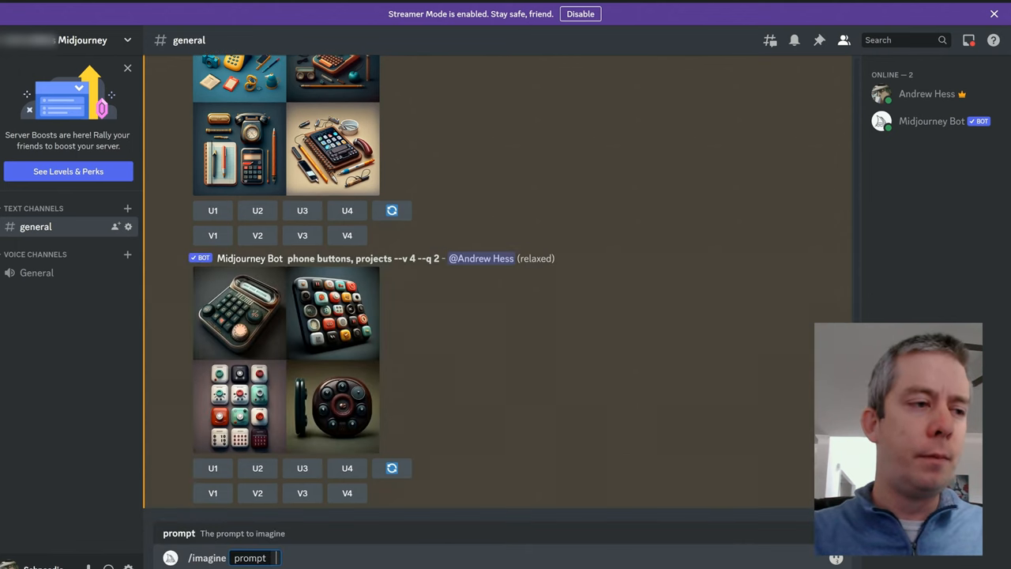
text(PowerBI)
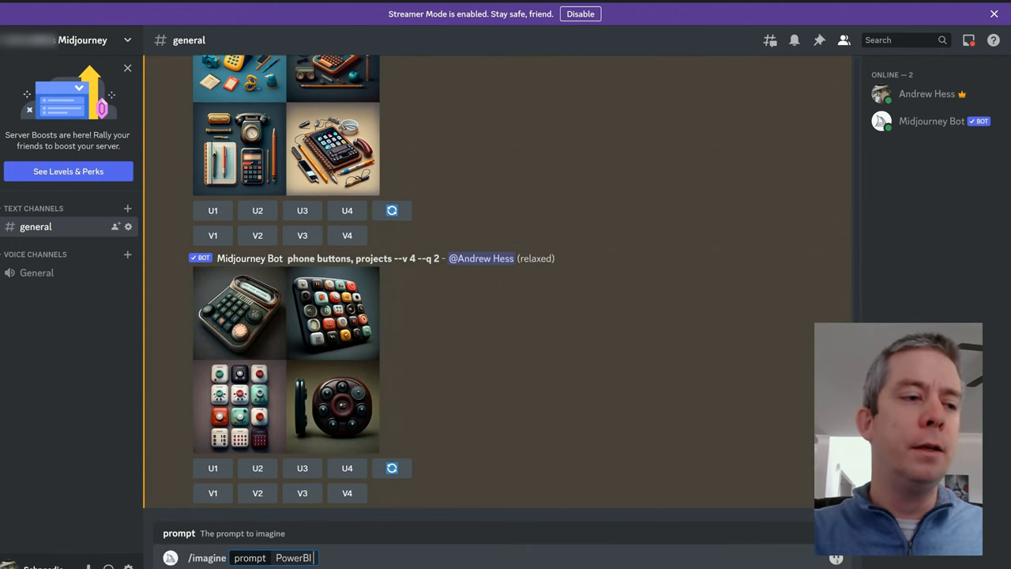
text(Dashboard,)
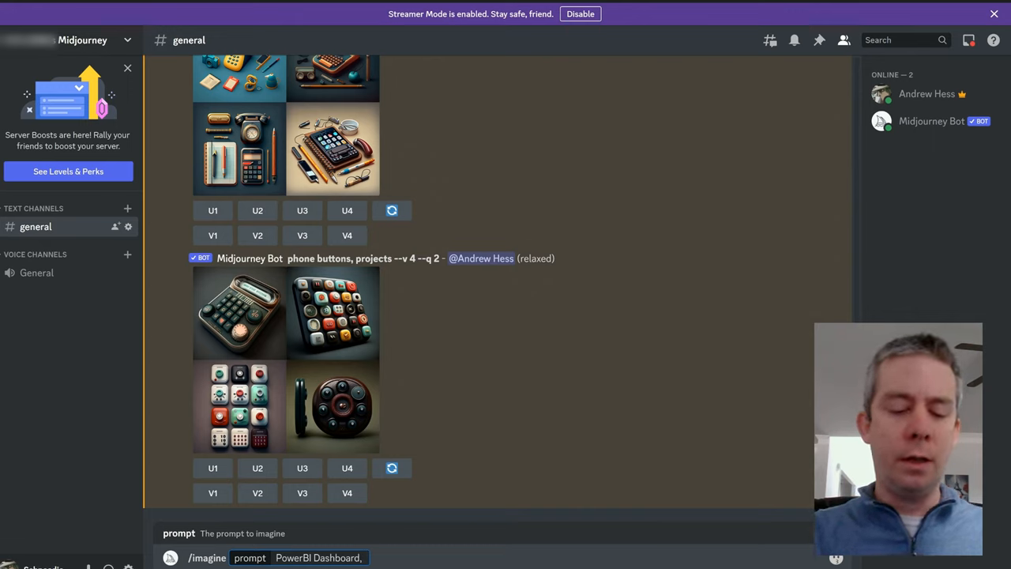
text(blue, grey,)
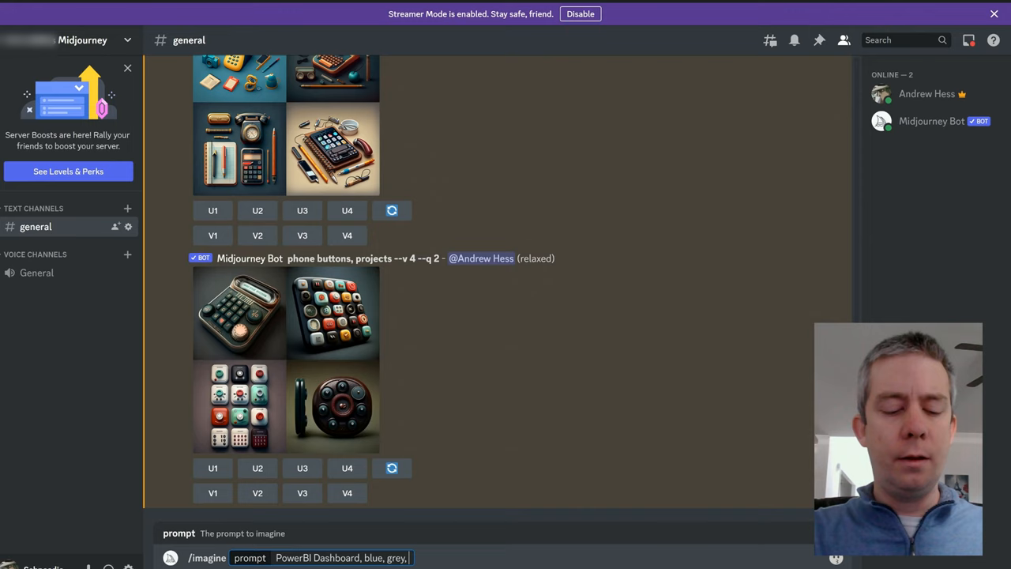
text(lightblue,)
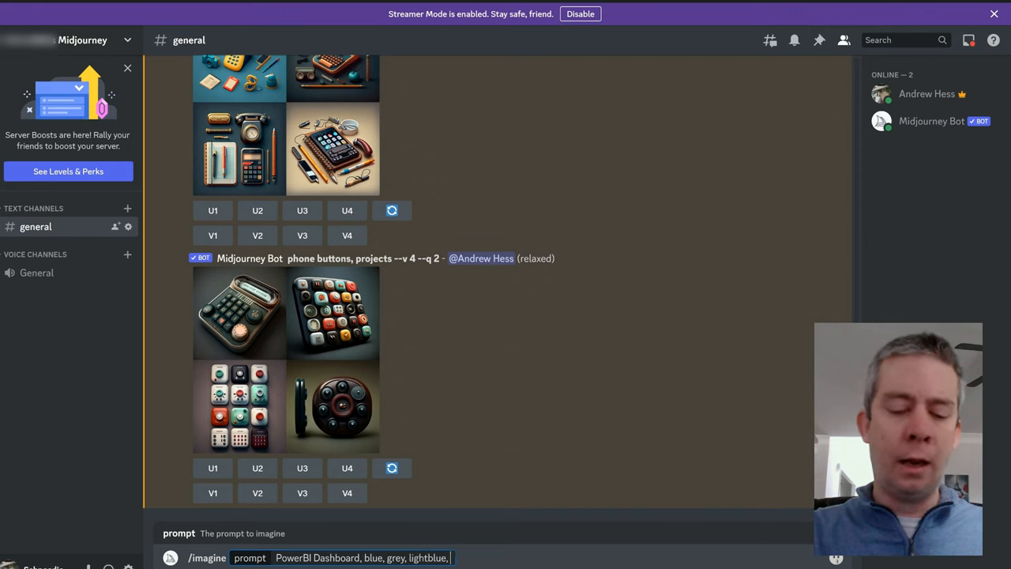
text(pie charts)
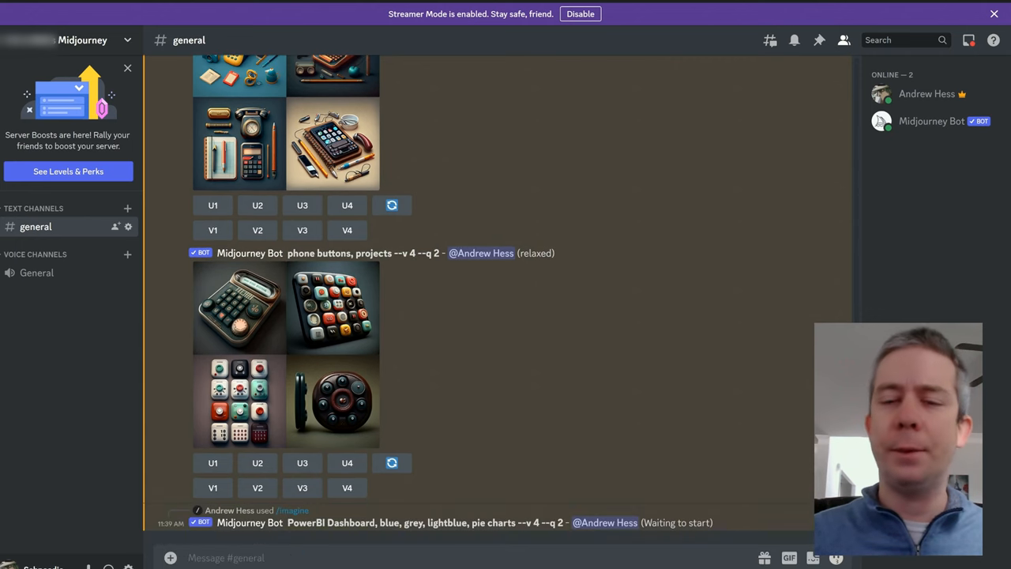
Step: Submit the 'sharepoint ui/ux' image request and view the blue dashboard grid
scroll(down, 3)
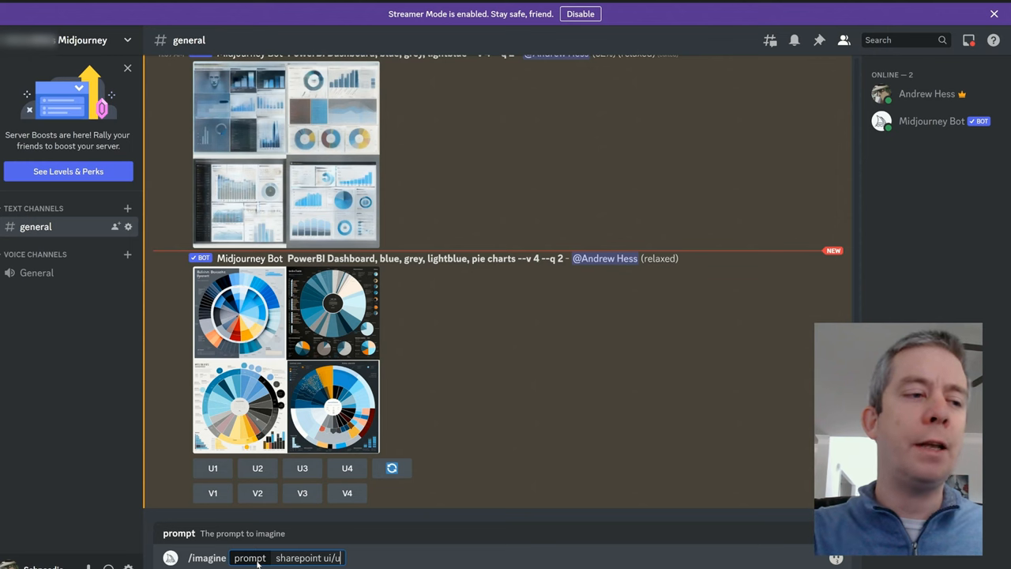
key(enter)
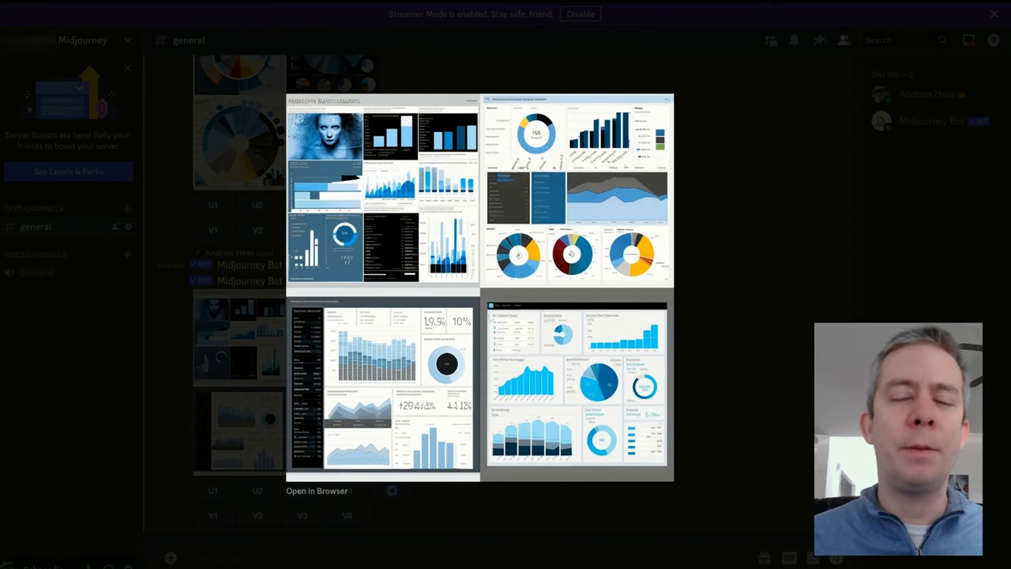
mouse_move(736, 358)
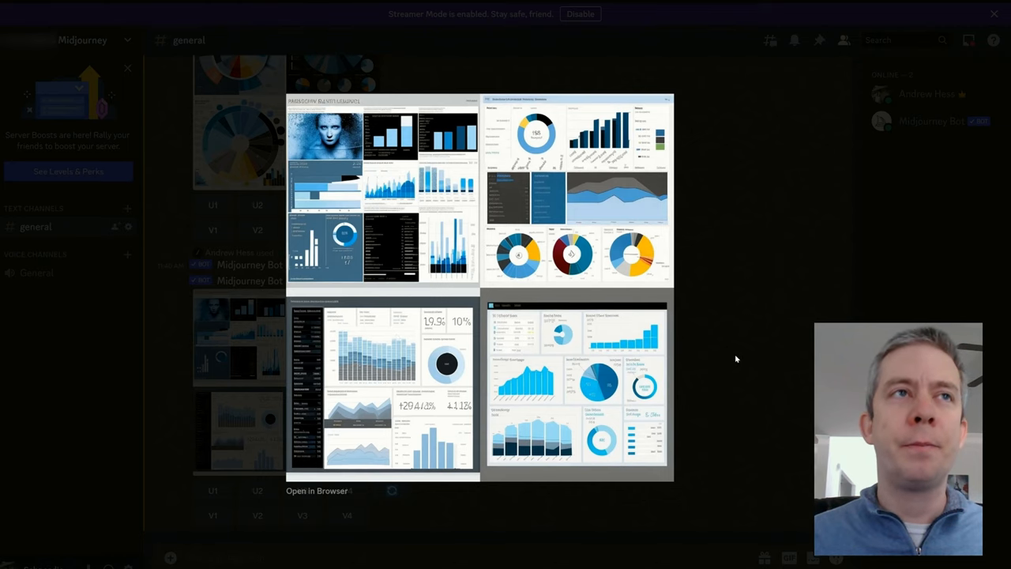
Step: Submit the /imagine prompt 'redesign website myspquestion.com' and begin another prompt
text(/imagine prompt)
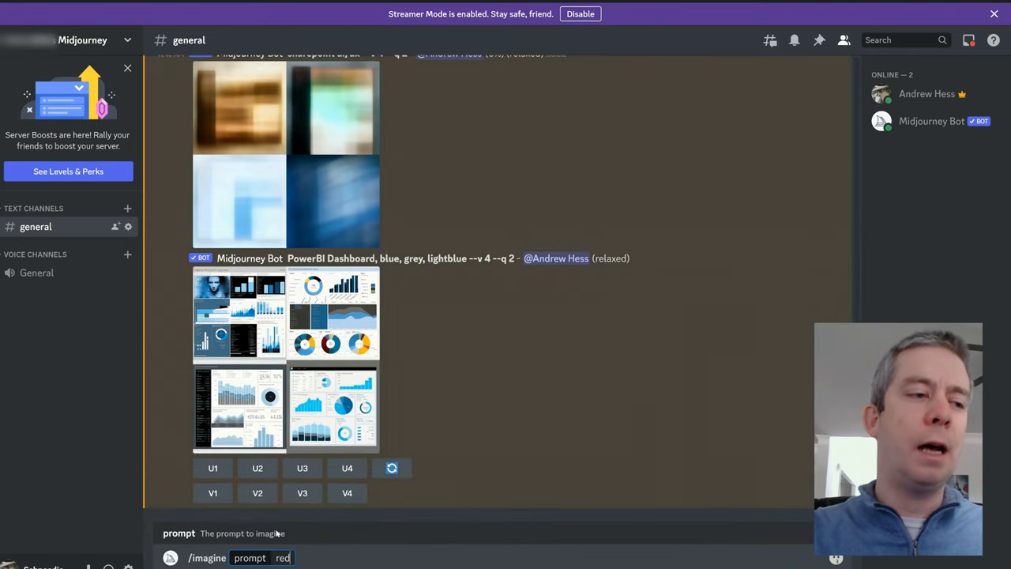
text(redesign website)
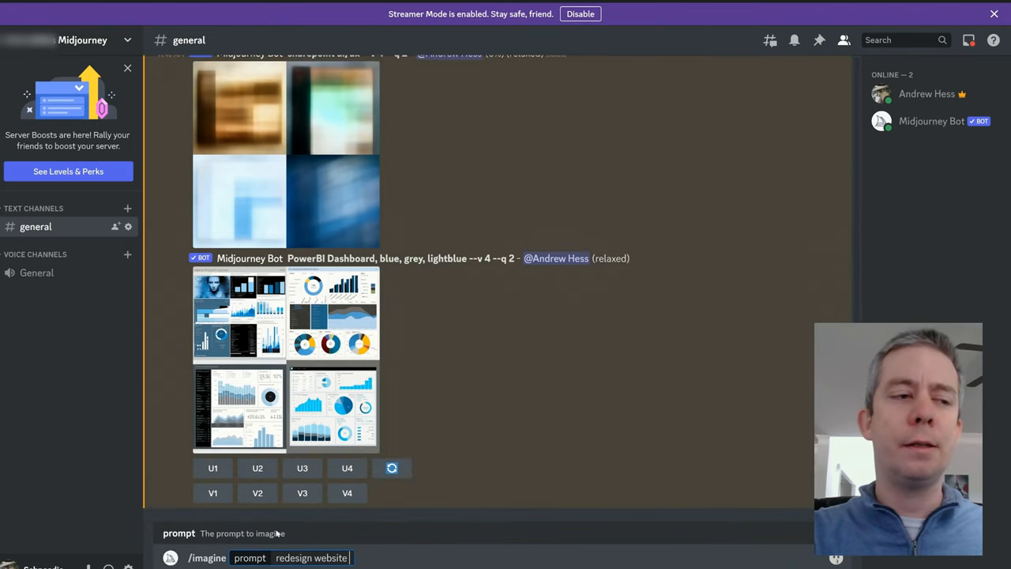
text(myspquestio)
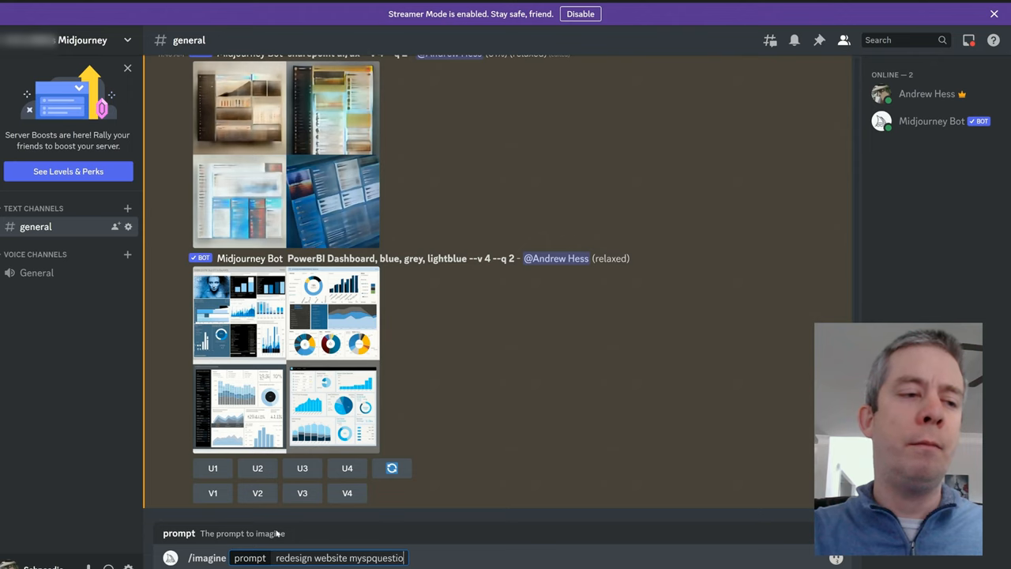
key(Enter)
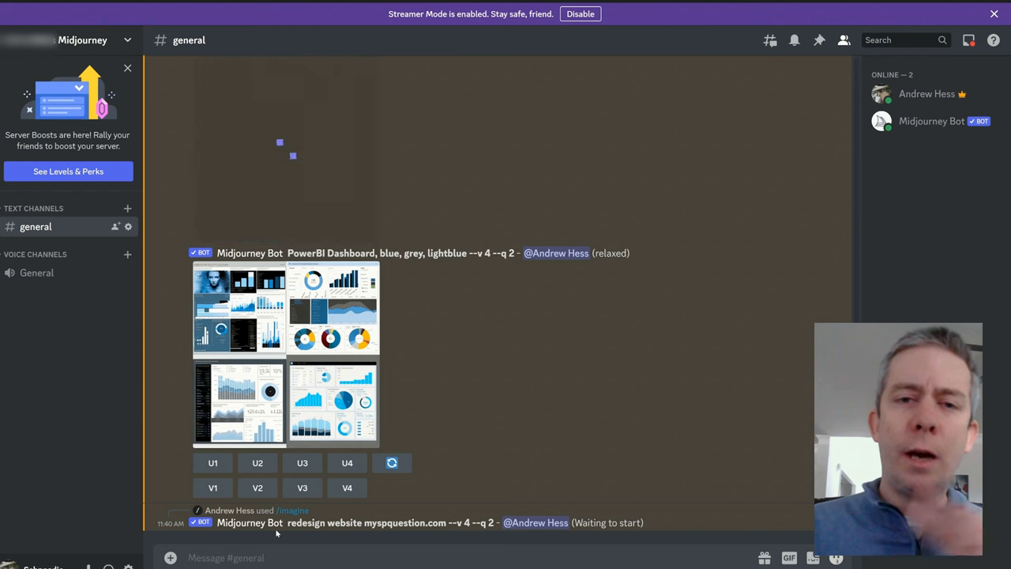
text(/imag)
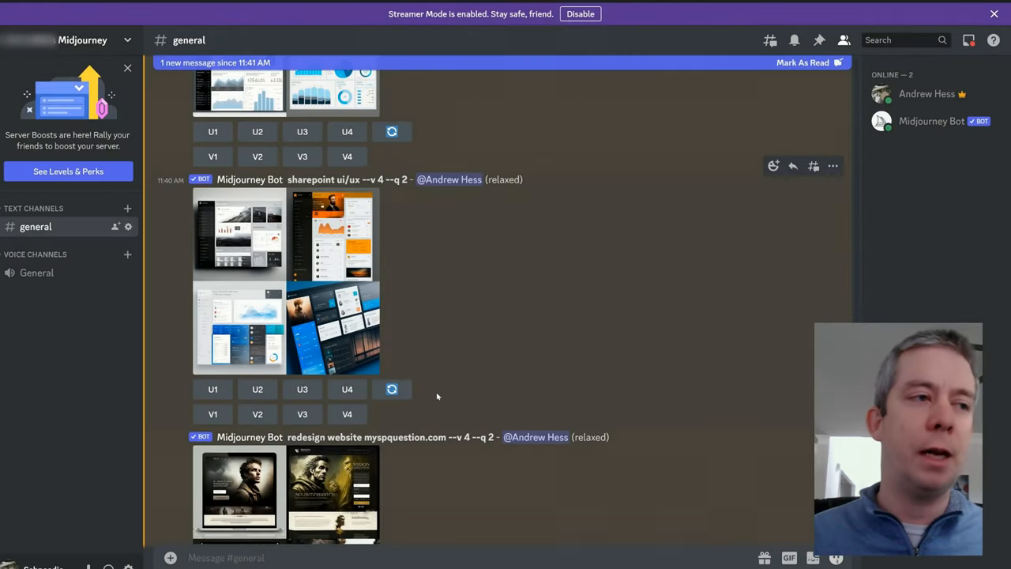
Step: Attach and post a personal selfie photo to the Discord general channel
scroll(down, 3)
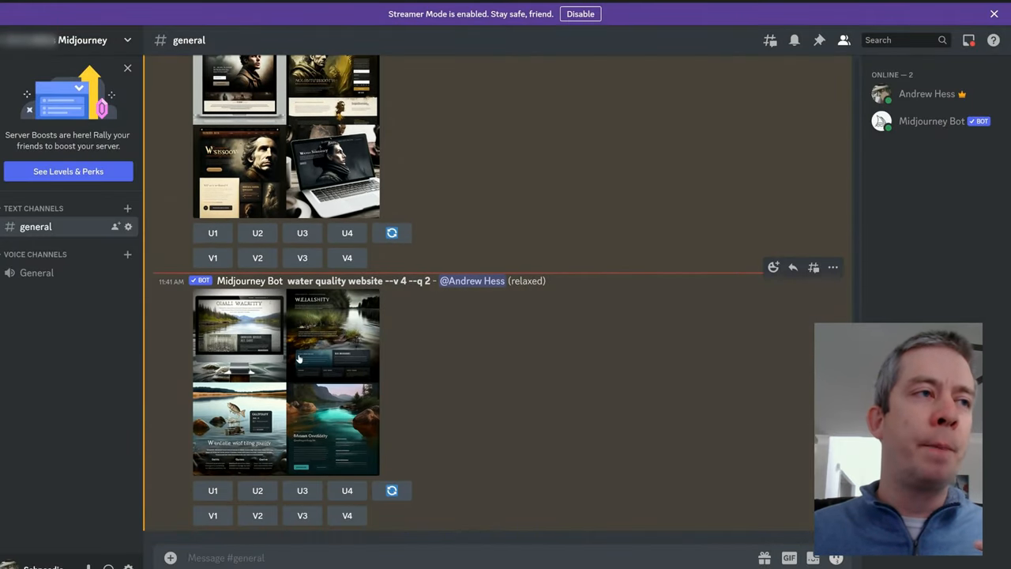
click(299, 357)
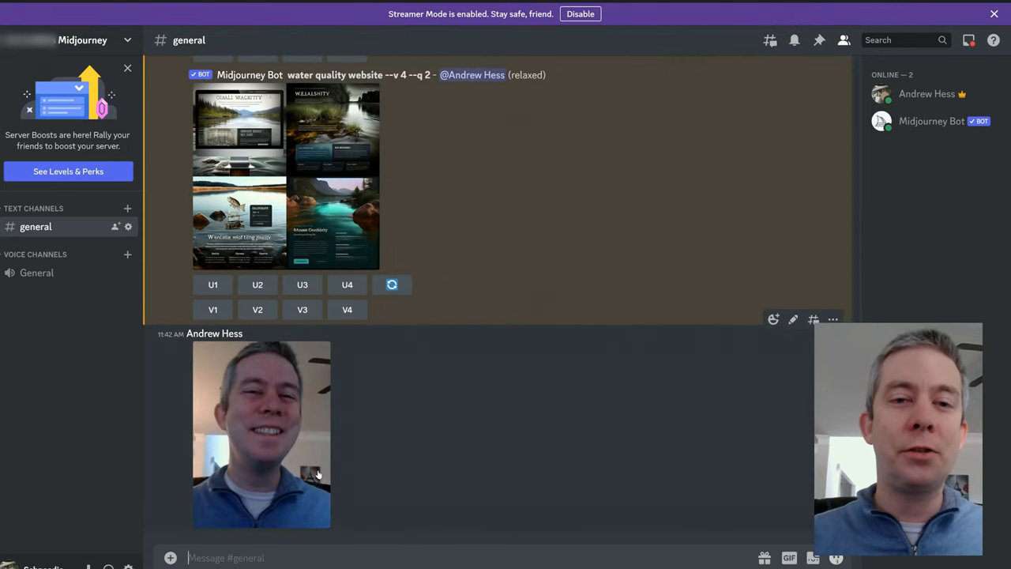
Step: Run /settings to enable Remix mode before the dark-hair Pixar portrait prompt
text(/se)
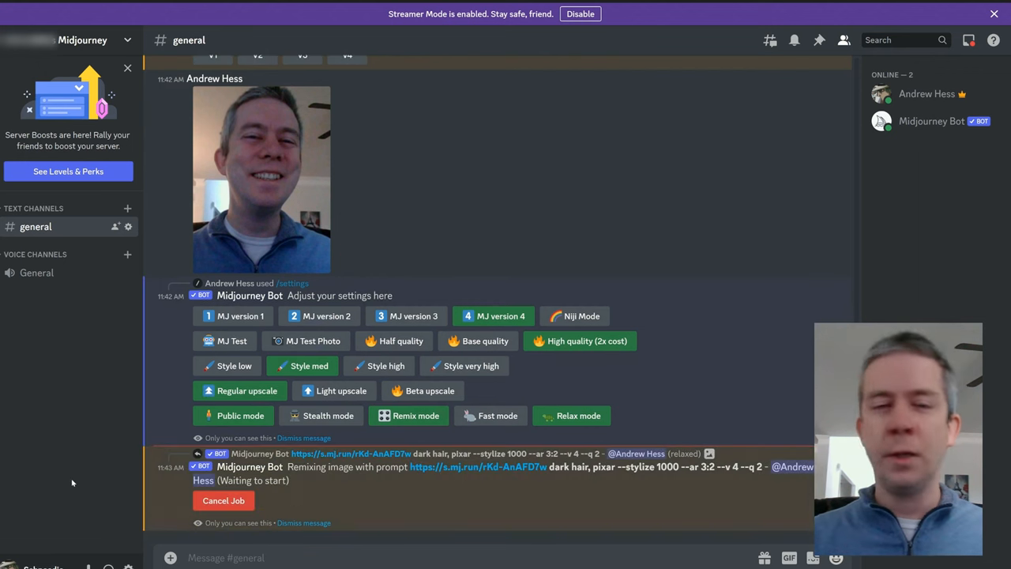
mouse_move(125, 450)
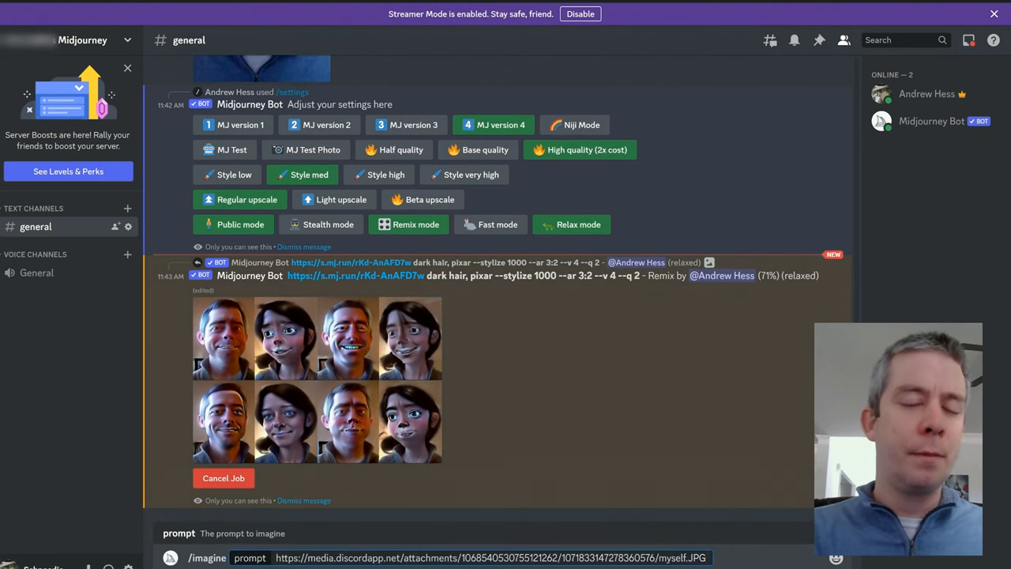
Step: Imagine the photo link with '1990s cartoon' to start a retro cartoon portrait
text(1990s cartoon)
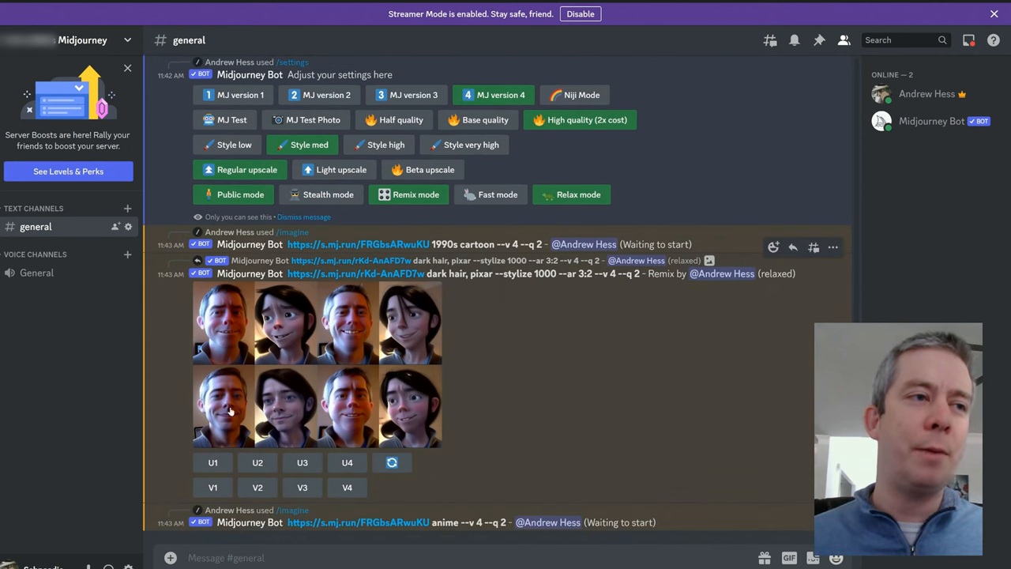
mouse_move(308, 385)
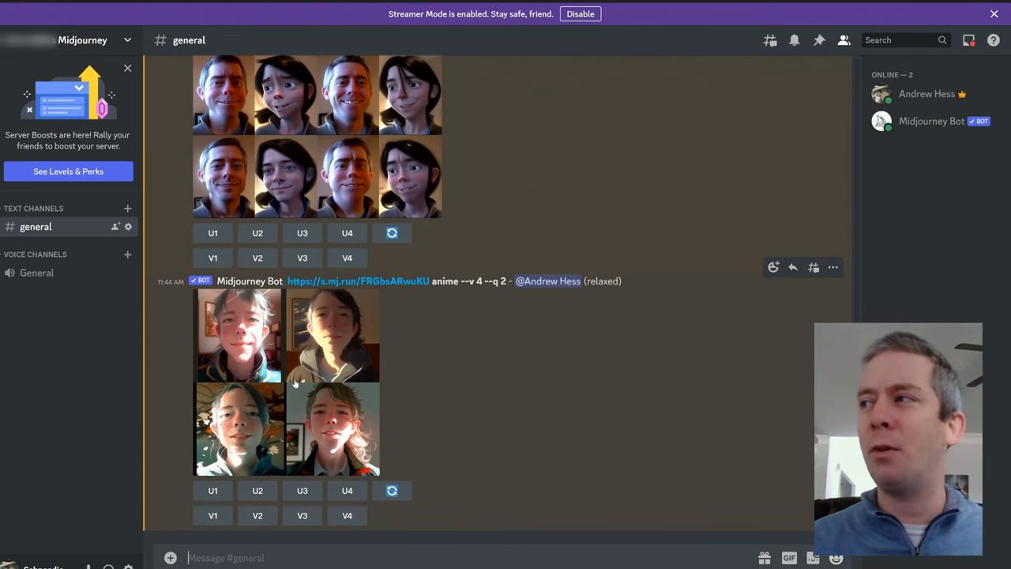
click(332, 426)
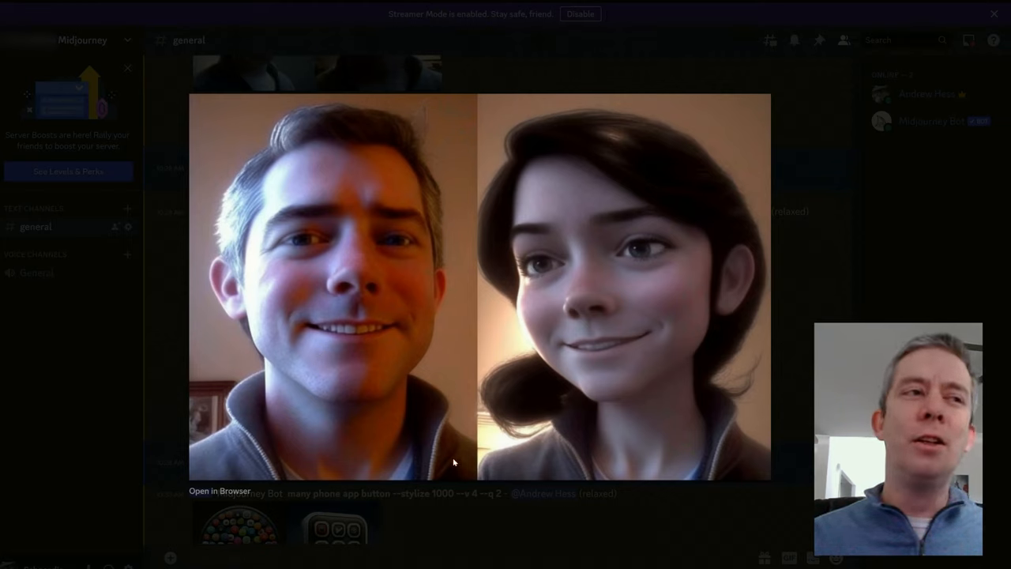
mouse_move(259, 136)
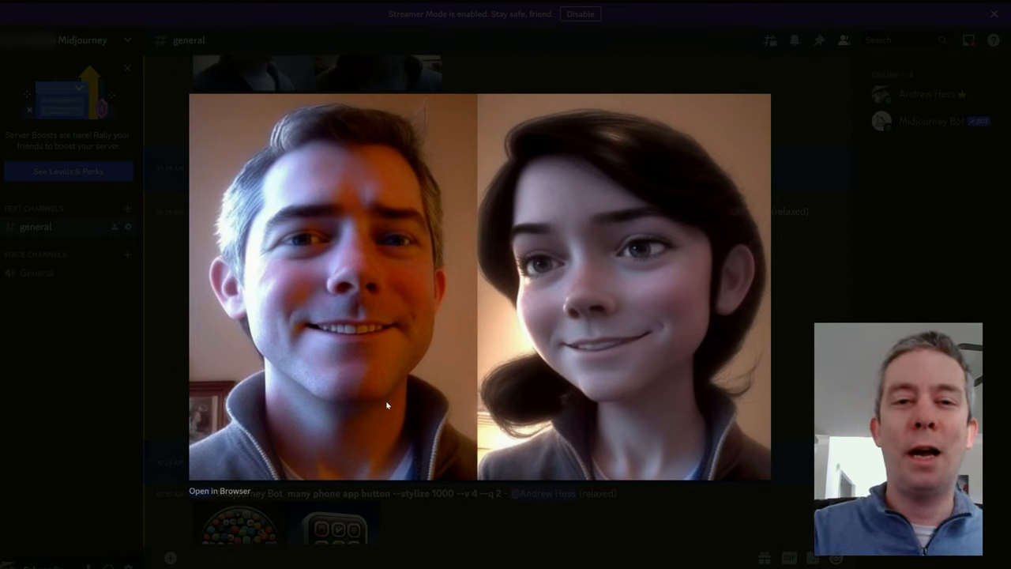
mouse_move(758, 398)
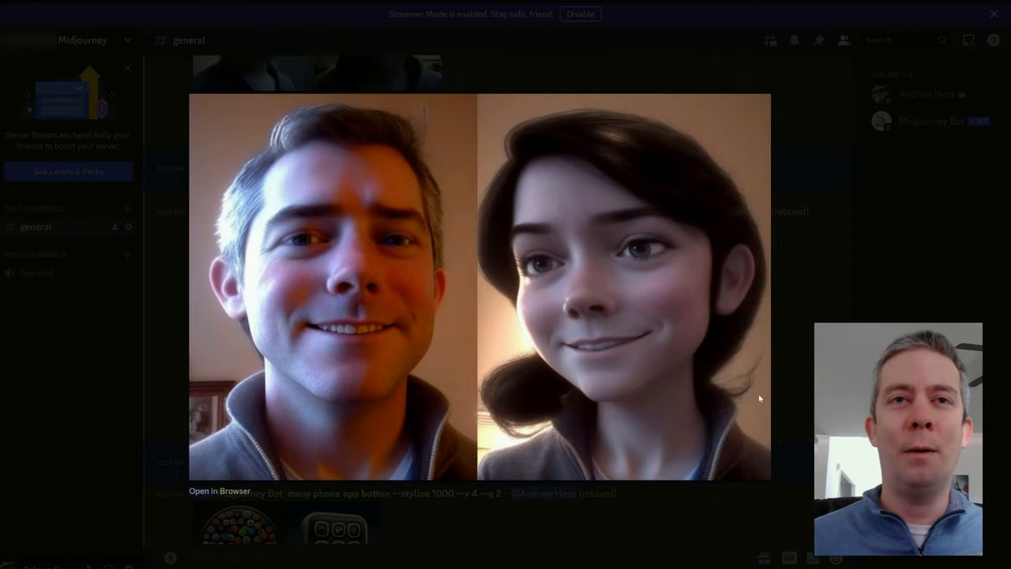
mouse_move(781, 445)
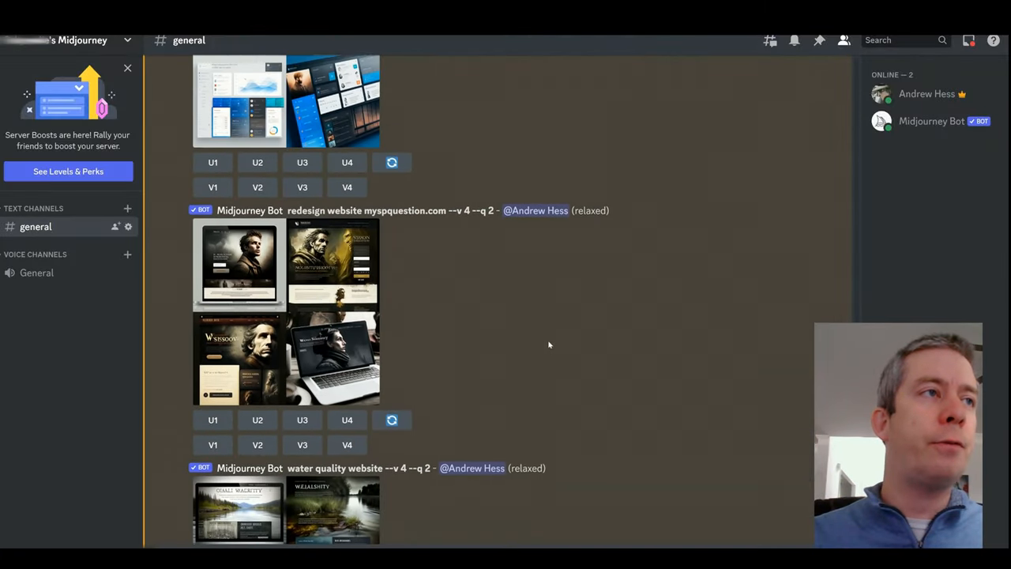
scroll(down, 3)
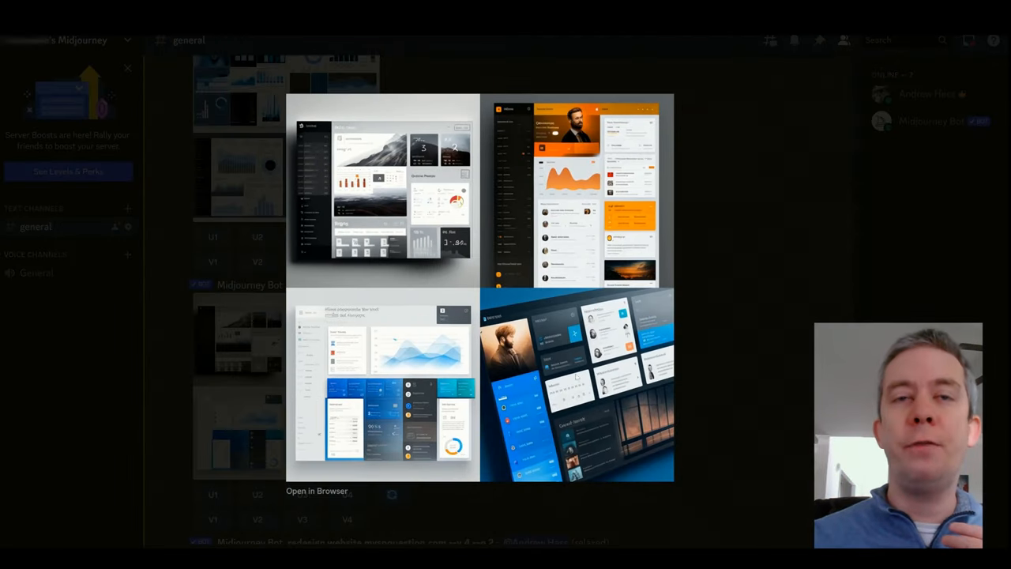
scroll(down, 3)
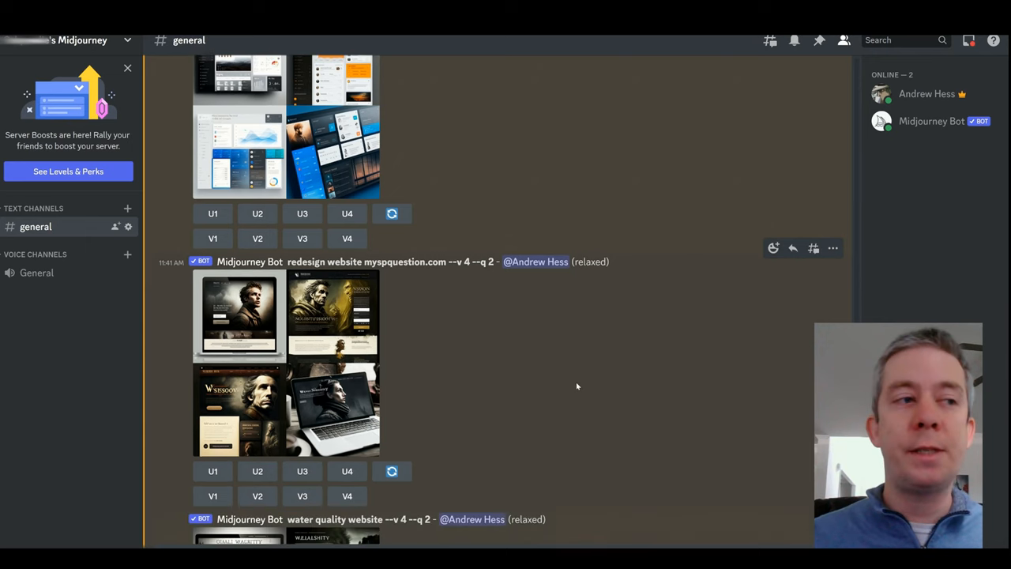
scroll(down, 3)
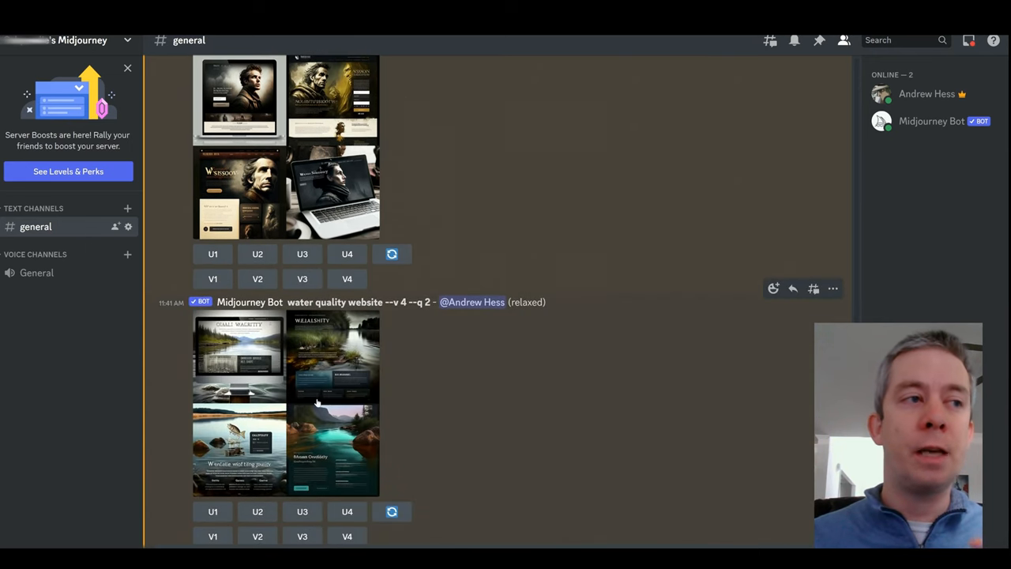